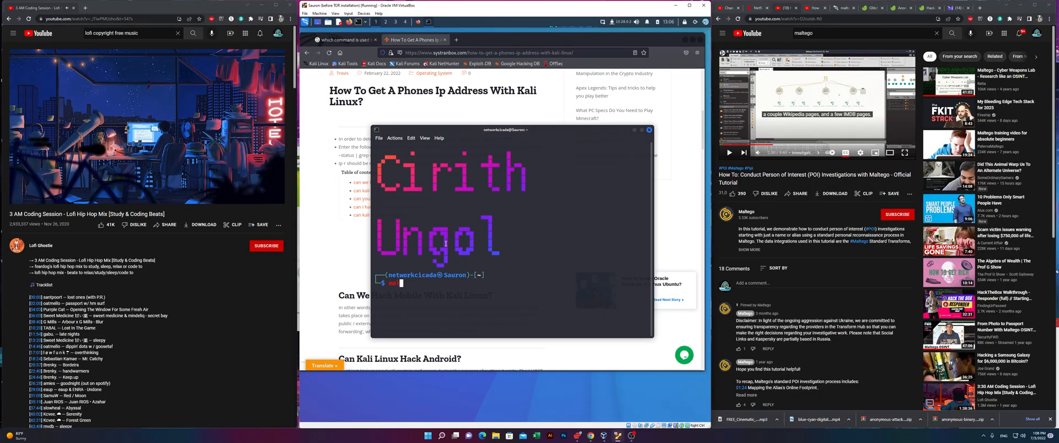
- Run the maltego command in the Kali terminal and watch the startup output load
{"action": "key", "text": "Return"}
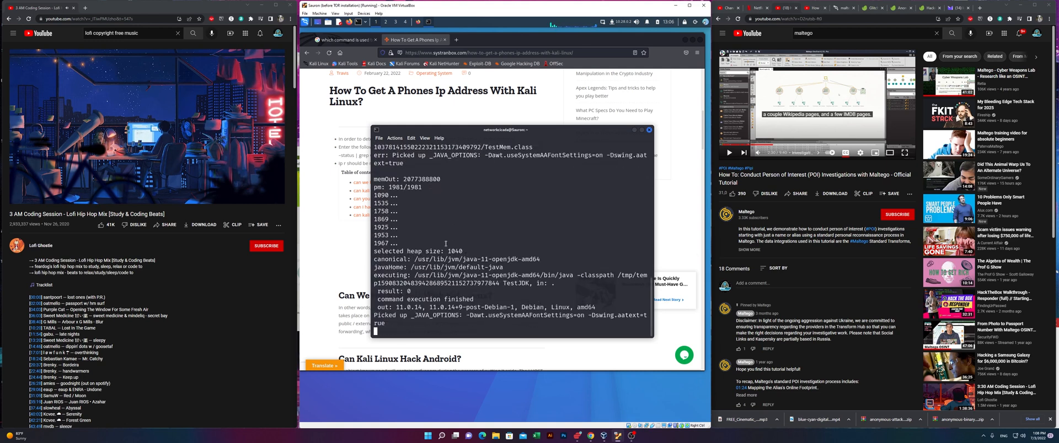
{"action": "scroll", "scroll_direction": "down", "scroll_amount": 3}
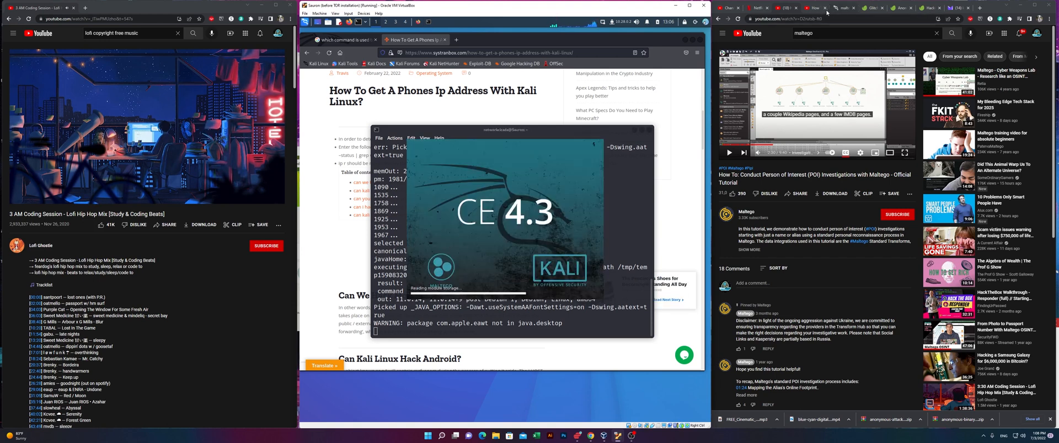
{"action": "mouse_move", "coordinate": [814, 7]}
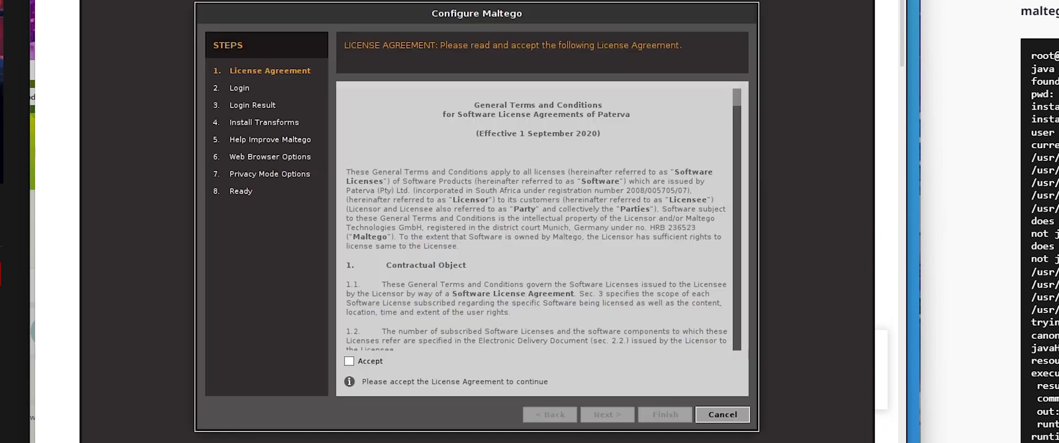
- Accept the Maltego license agreement and continue past the setup wizard
{"action": "left_click", "coordinate": [606, 414]}
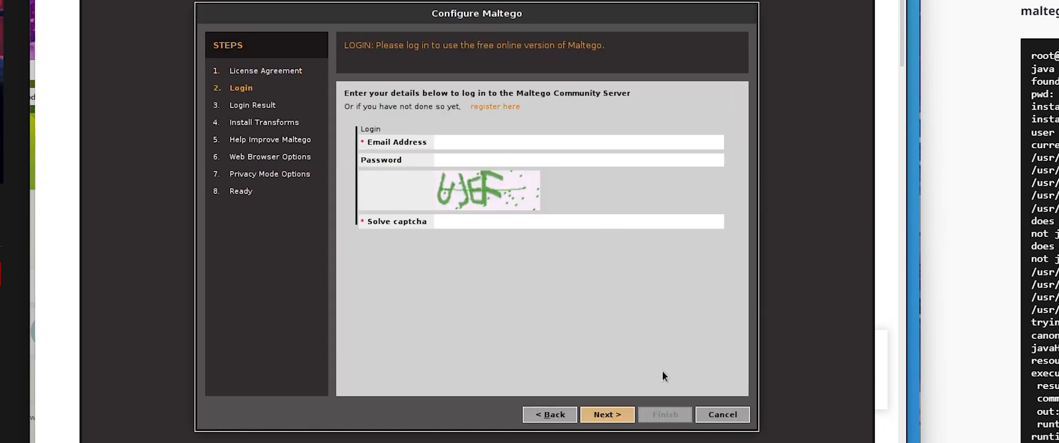
{"action": "left_click", "coordinate": [605, 415]}
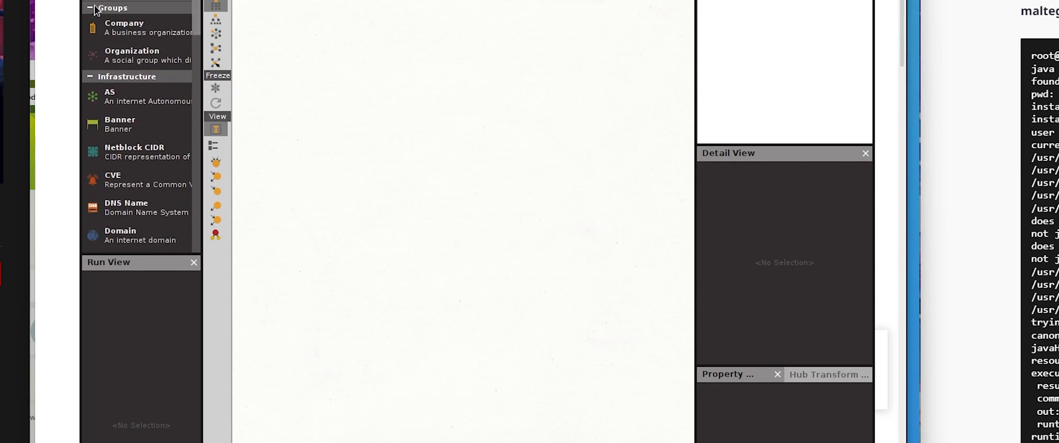
- Collapse the Groups, Locations and Malware palette categories to reveal Personal entities
{"action": "left_click", "coordinate": [90, 7]}
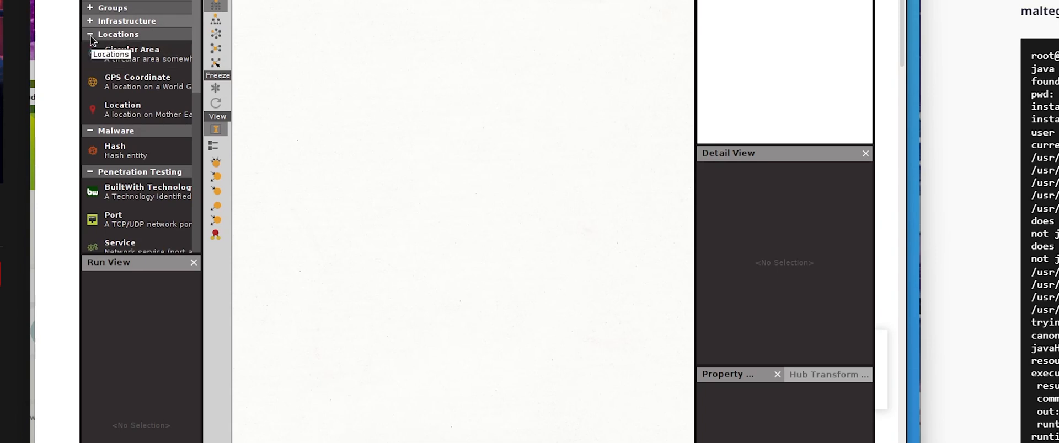
{"action": "left_click", "coordinate": [90, 34]}
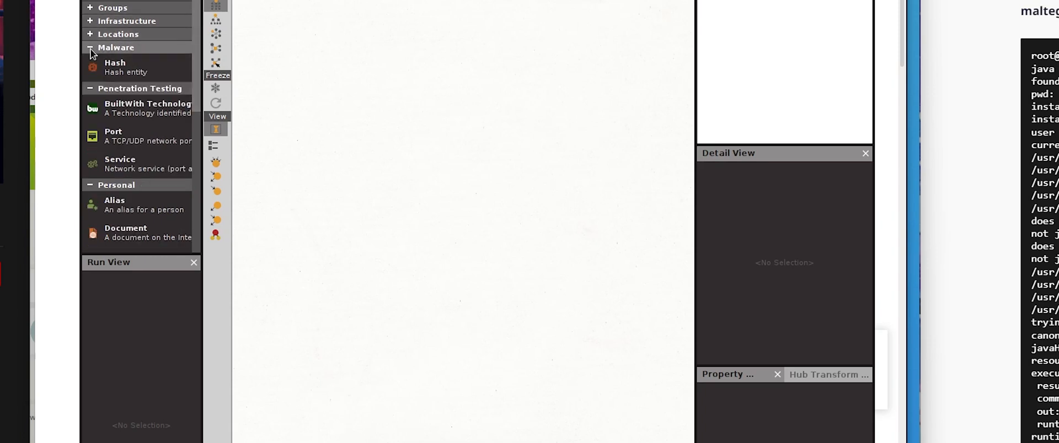
{"action": "left_click", "coordinate": [116, 47]}
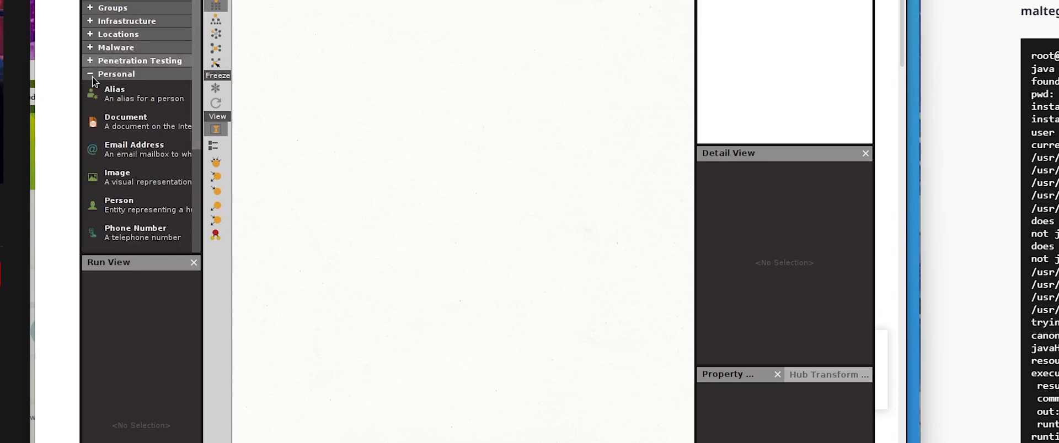
{"action": "mouse_move", "coordinate": [155, 266]}
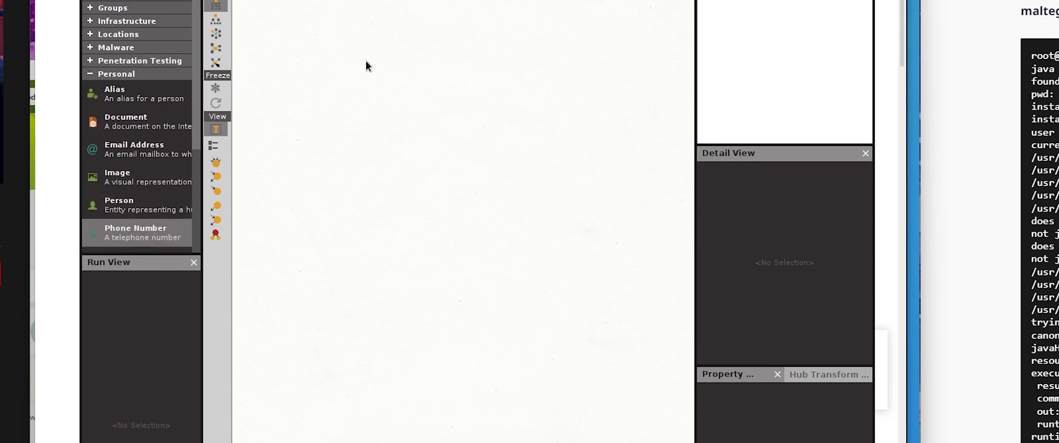
{"action": "mouse_move", "coordinate": [135, 245]}
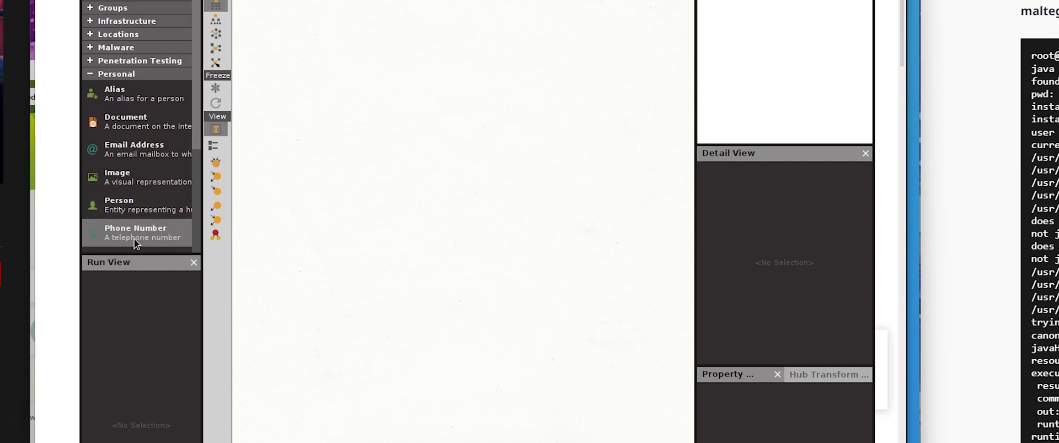
{"action": "mouse_move", "coordinate": [405, 175]}
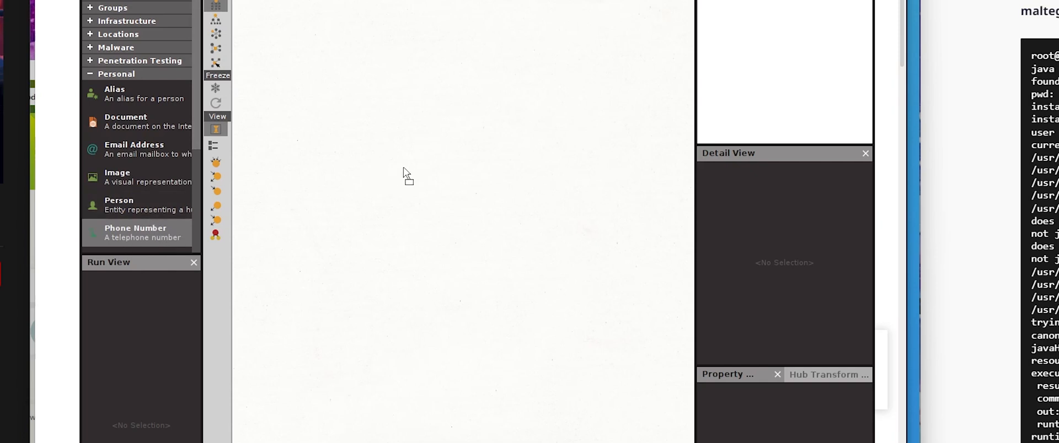
{"action": "mouse_move", "coordinate": [614, 142]}
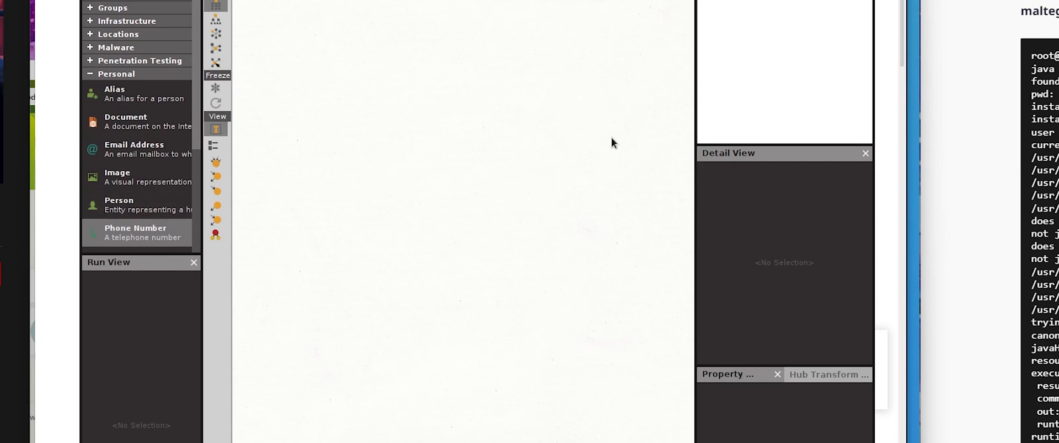
{"action": "mouse_move", "coordinate": [553, 118]}
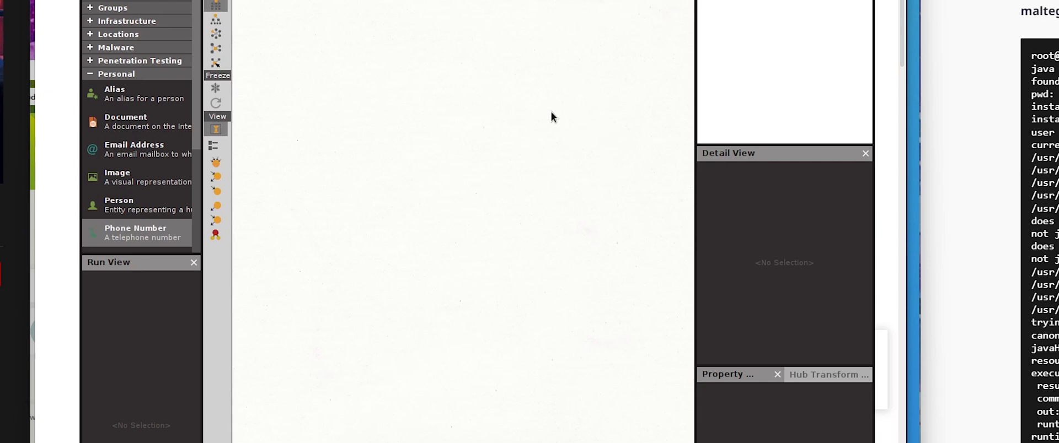
{"action": "mouse_move", "coordinate": [133, 233]}
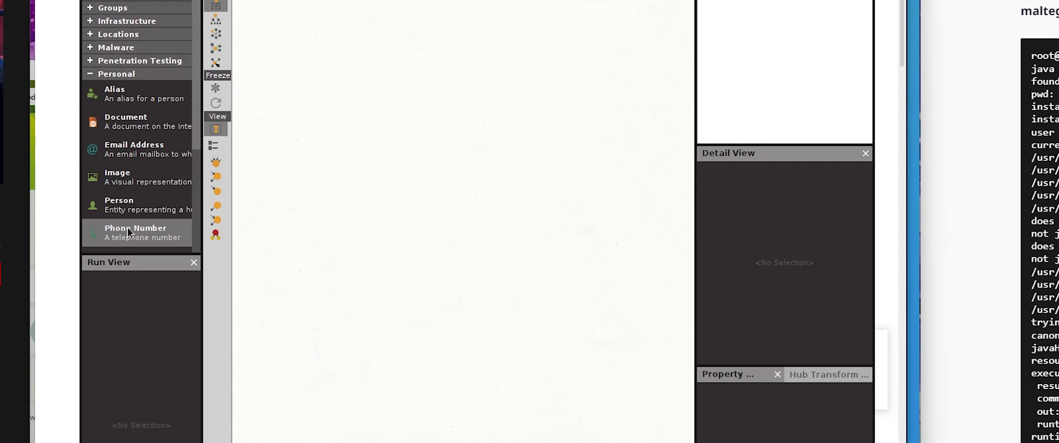
- Place a Phone Number entity on the graph canvas and select it
{"action": "left_click_drag", "start_coordinate": [135, 232], "coordinate": [436, 111]}
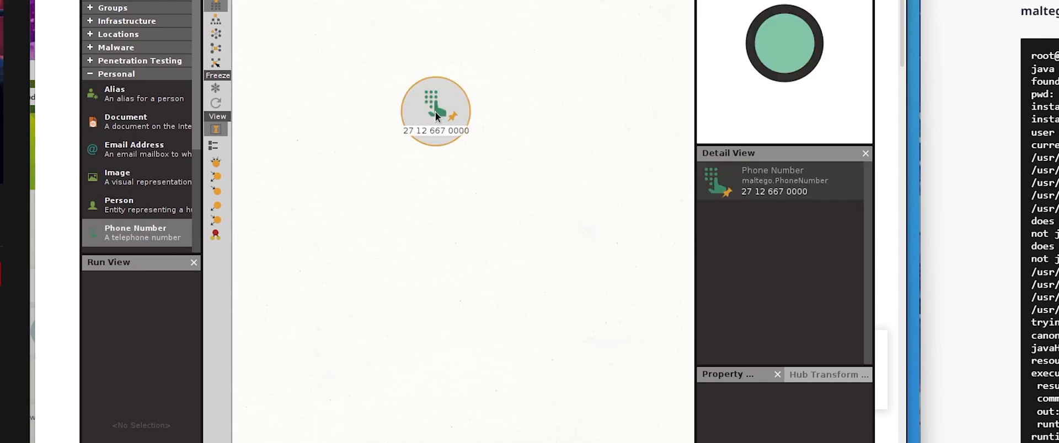
{"action": "left_click", "coordinate": [436, 108]}
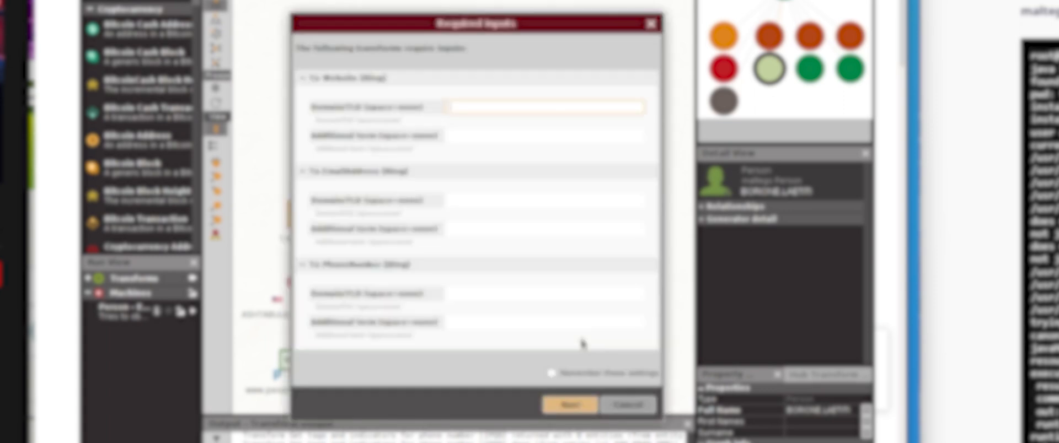
- Confirm the Bing required inputs so All Transforms run on the phone number
{"action": "left_click", "coordinate": [569, 405]}
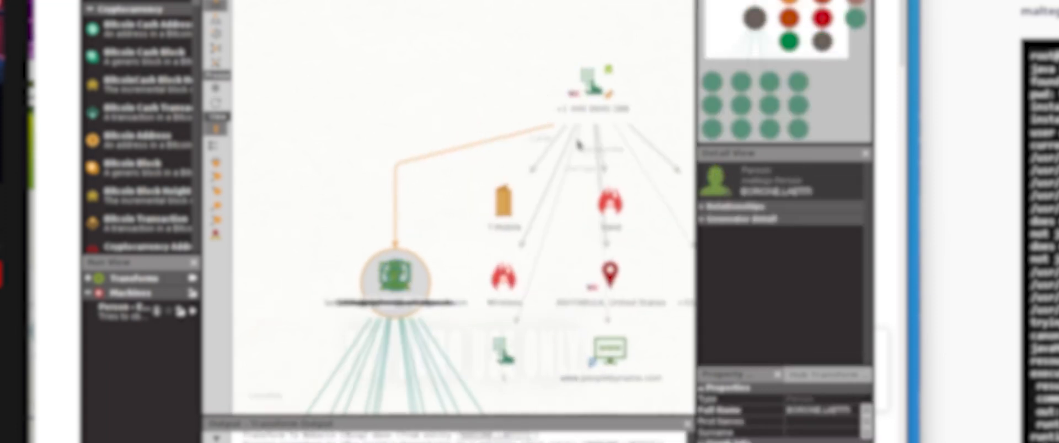